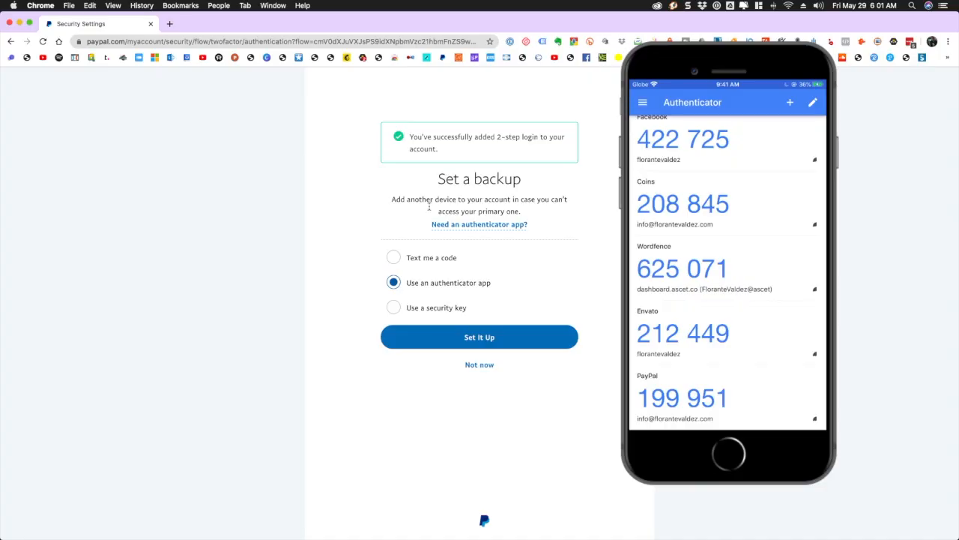
# Step: Choose 'Text me a code' as the backup method for 2-step login
pyautogui.click(394, 257)
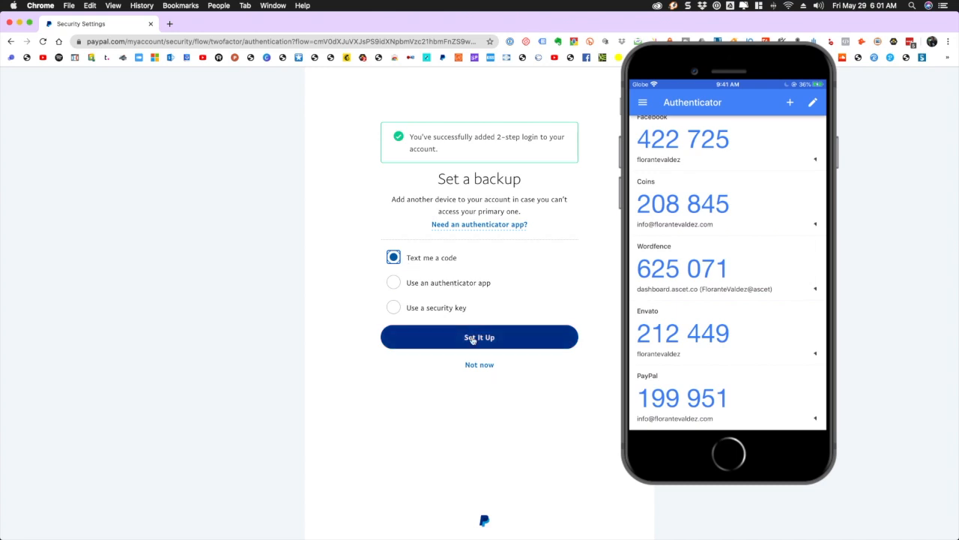
# Step: Start the text-message backup setup and keep the saved mobile number ending 9537
pyautogui.click(479, 337)
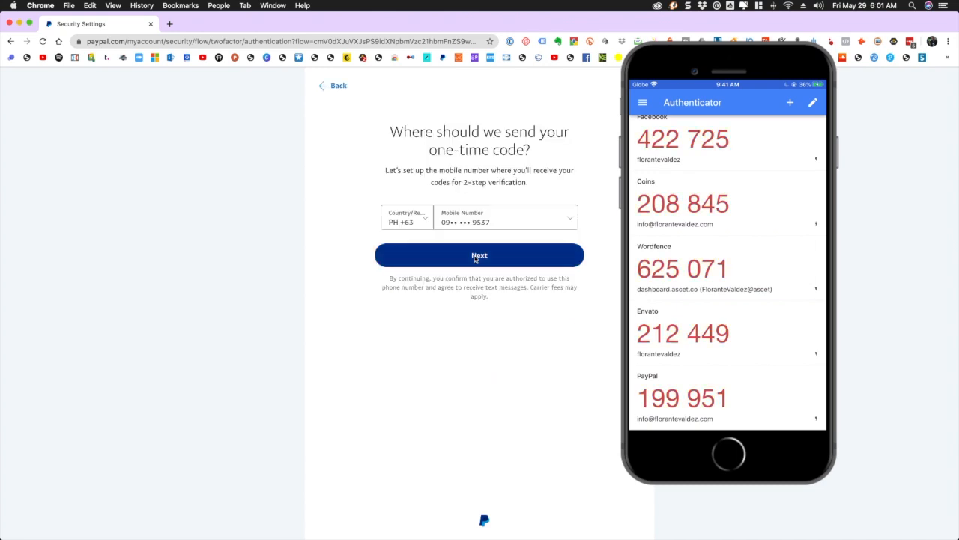
pyautogui.moveTo(455, 246)
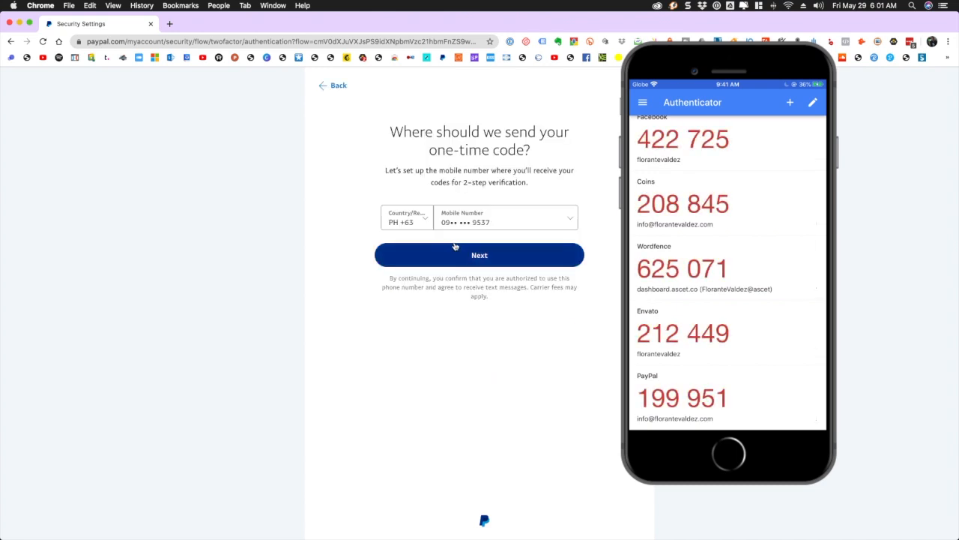
pyautogui.click(570, 217)
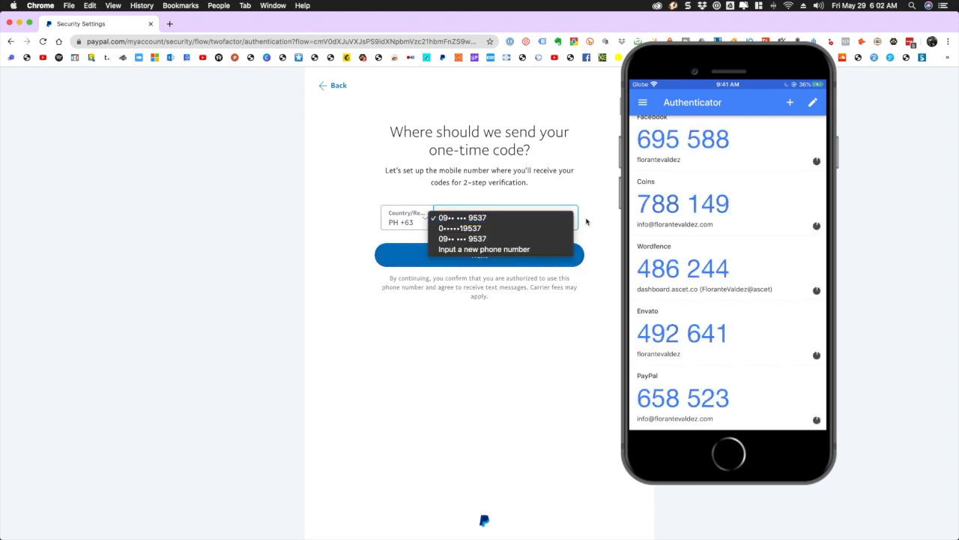
pyautogui.click(461, 218)
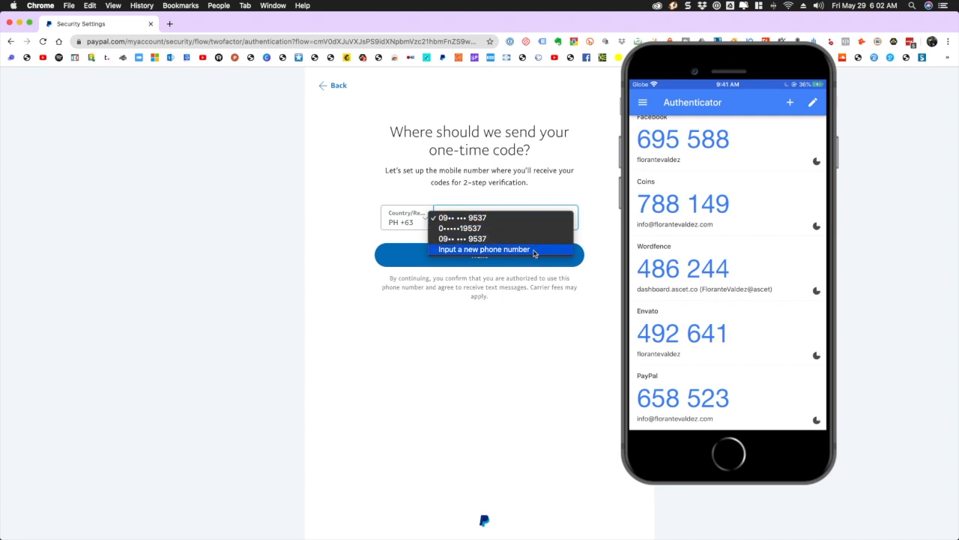
pyautogui.click(460, 218)
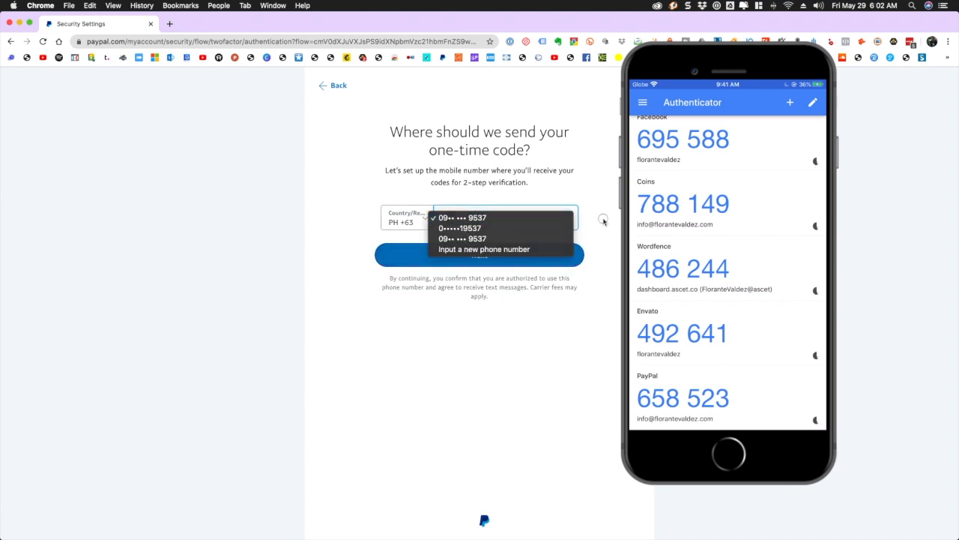
pyautogui.click(462, 217)
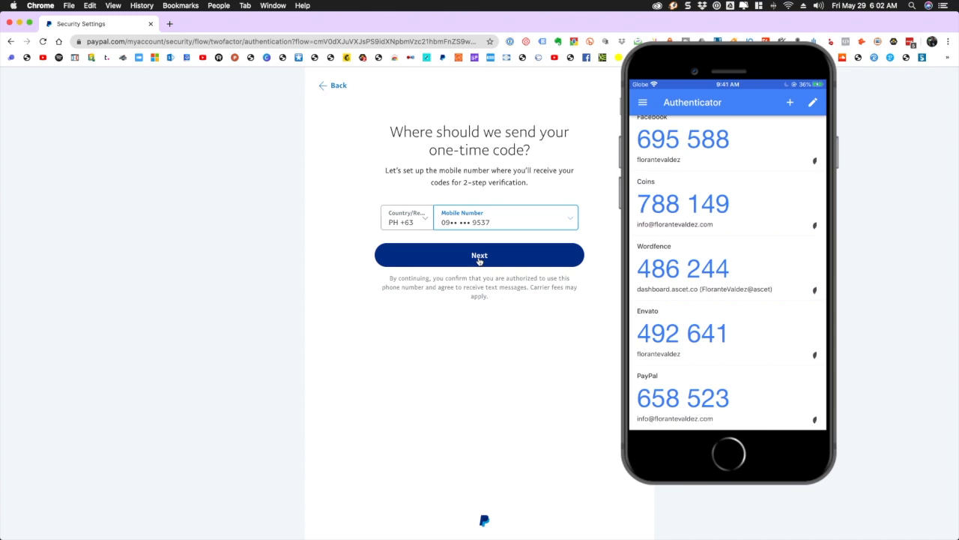
pyautogui.moveTo(202, 395)
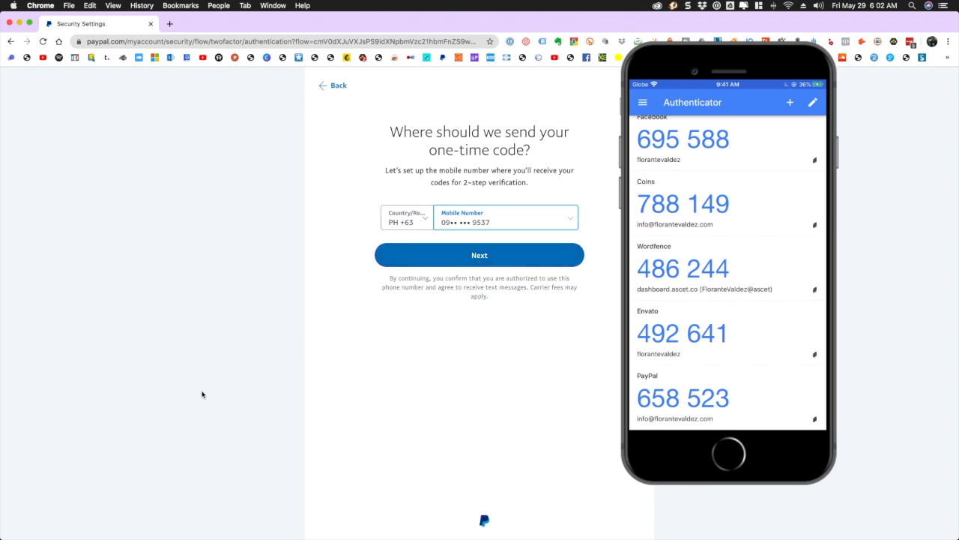
pyautogui.moveTo(80, 415)
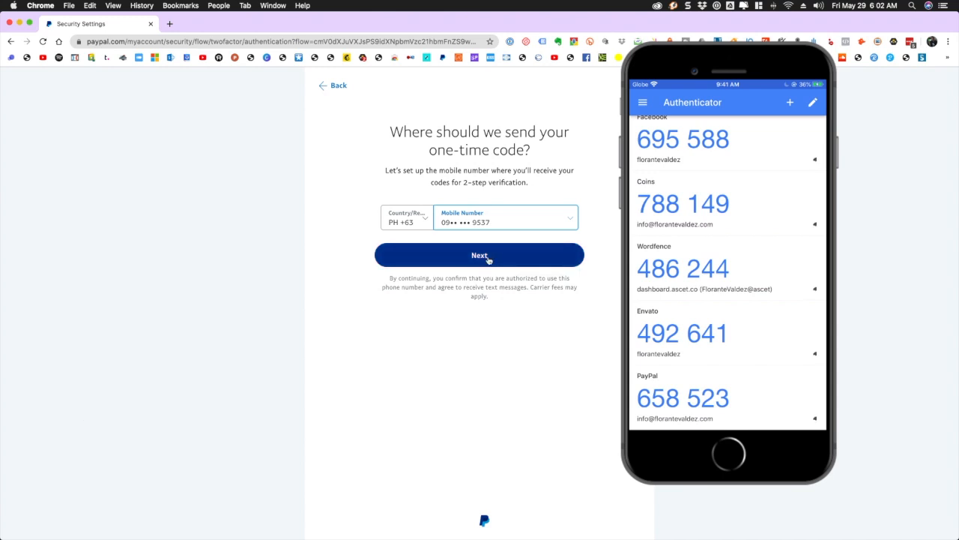
pyautogui.click(479, 255)
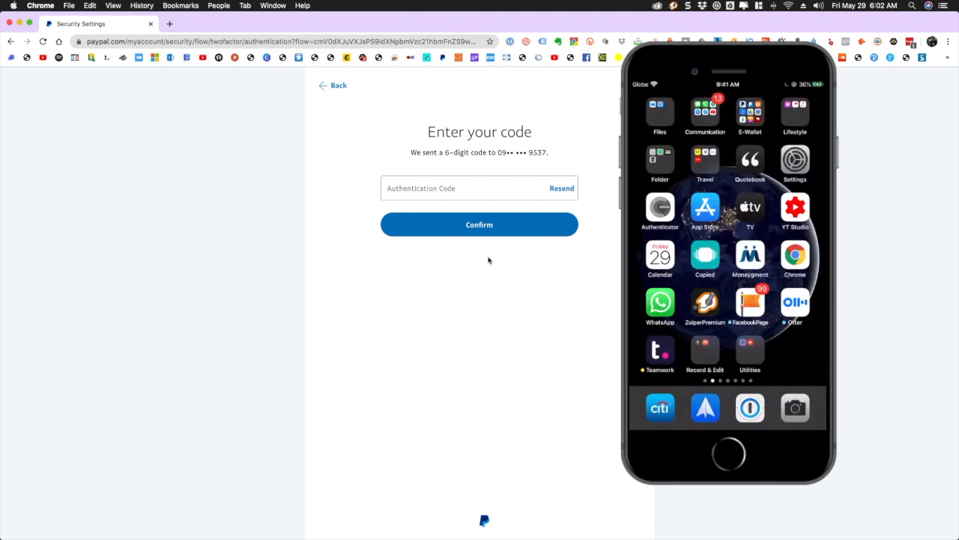
pyautogui.moveTo(461, 264)
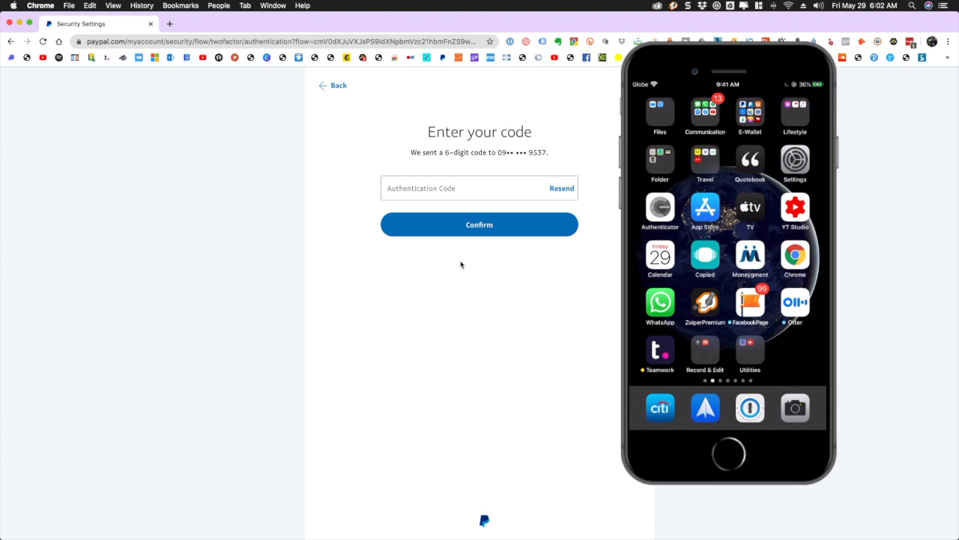
pyautogui.click(705, 117)
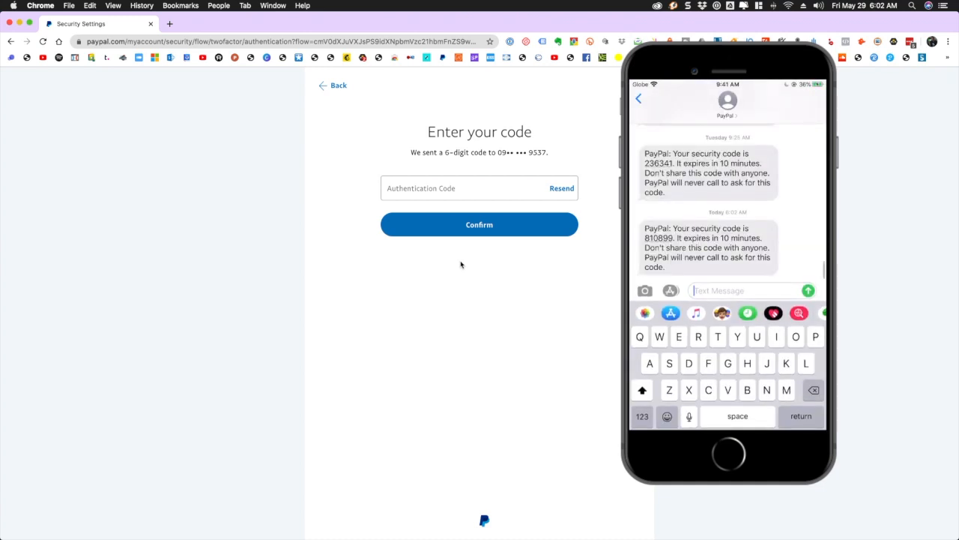
pyautogui.click(462, 188)
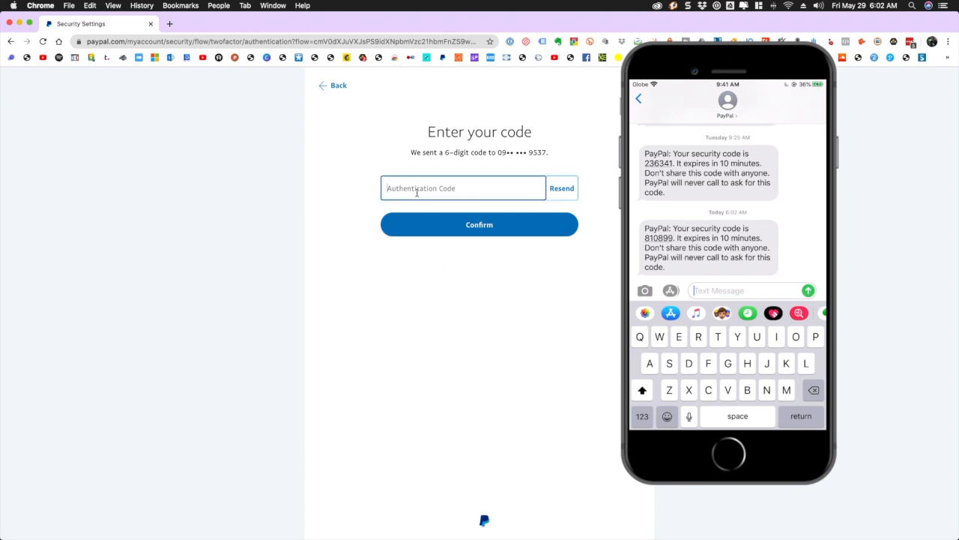
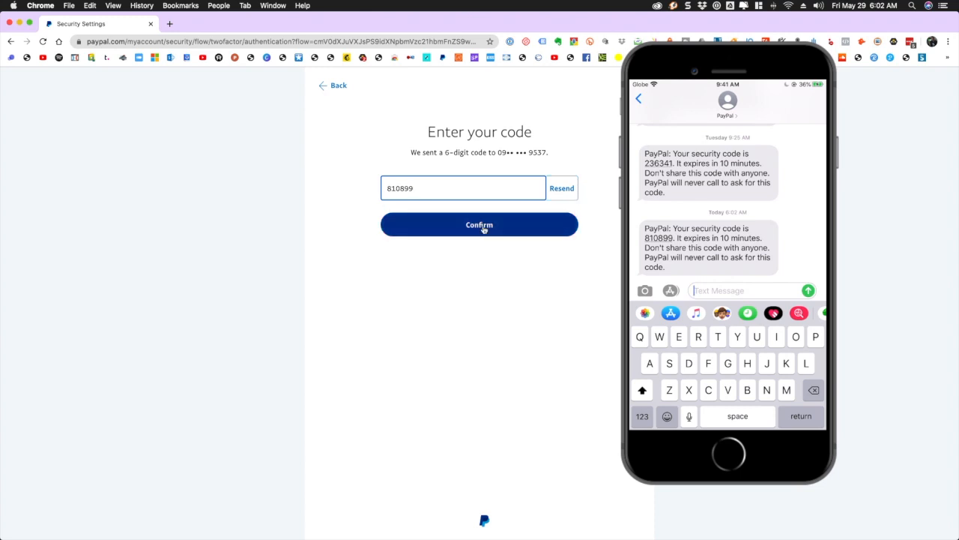
pyautogui.click(479, 224)
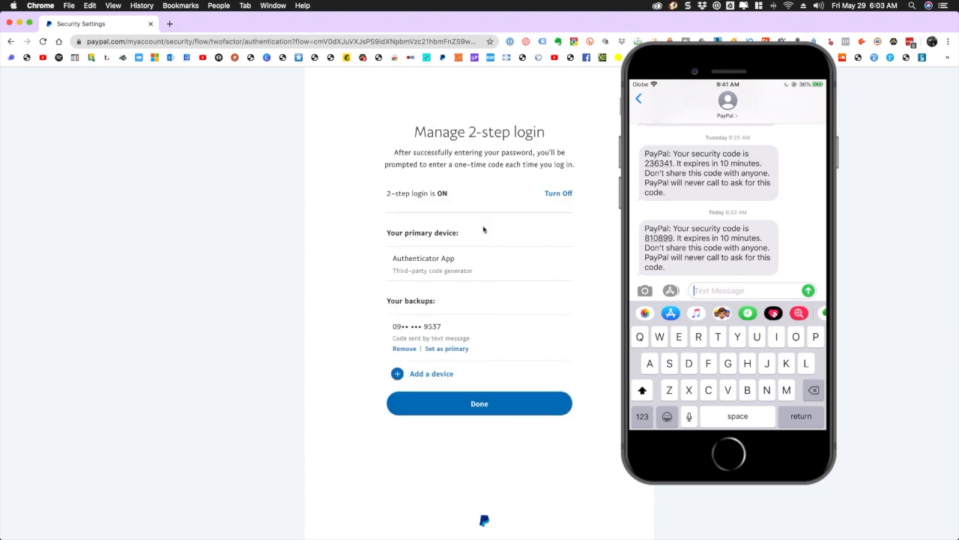